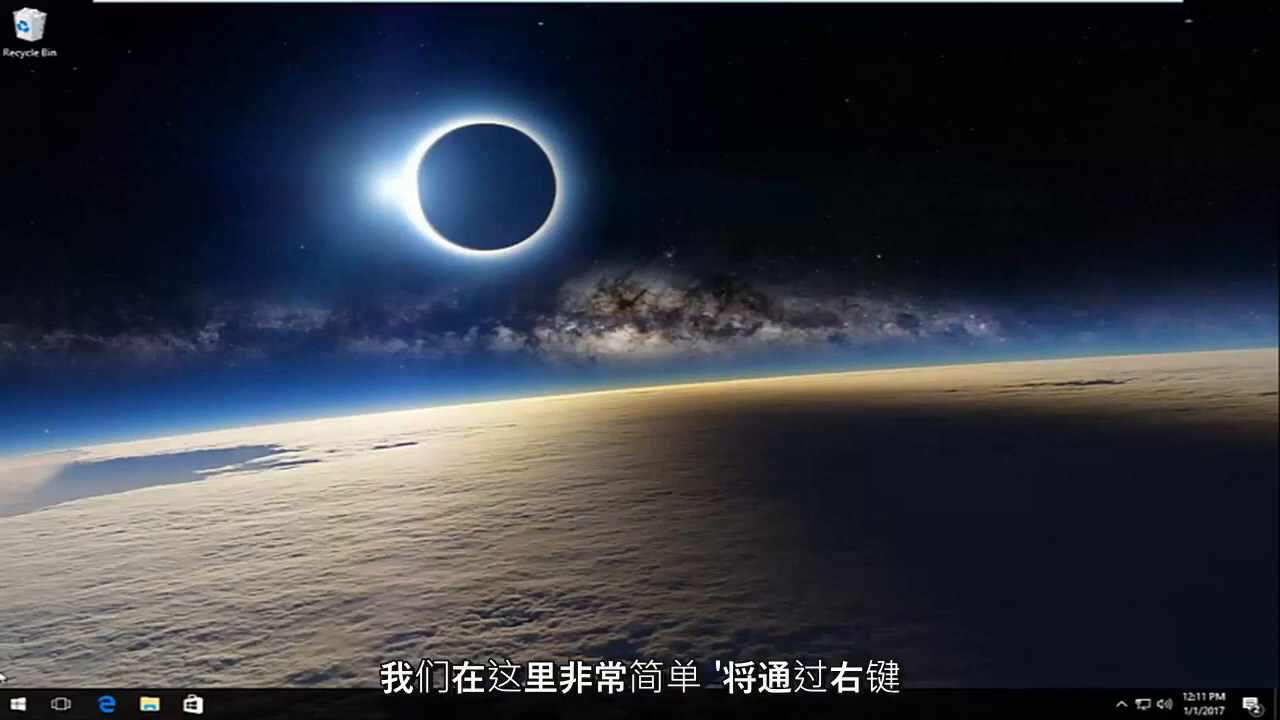
Launch Command Prompt (Admin) from the Start context menu and approve the UAC prompt.
right_click(12, 704)
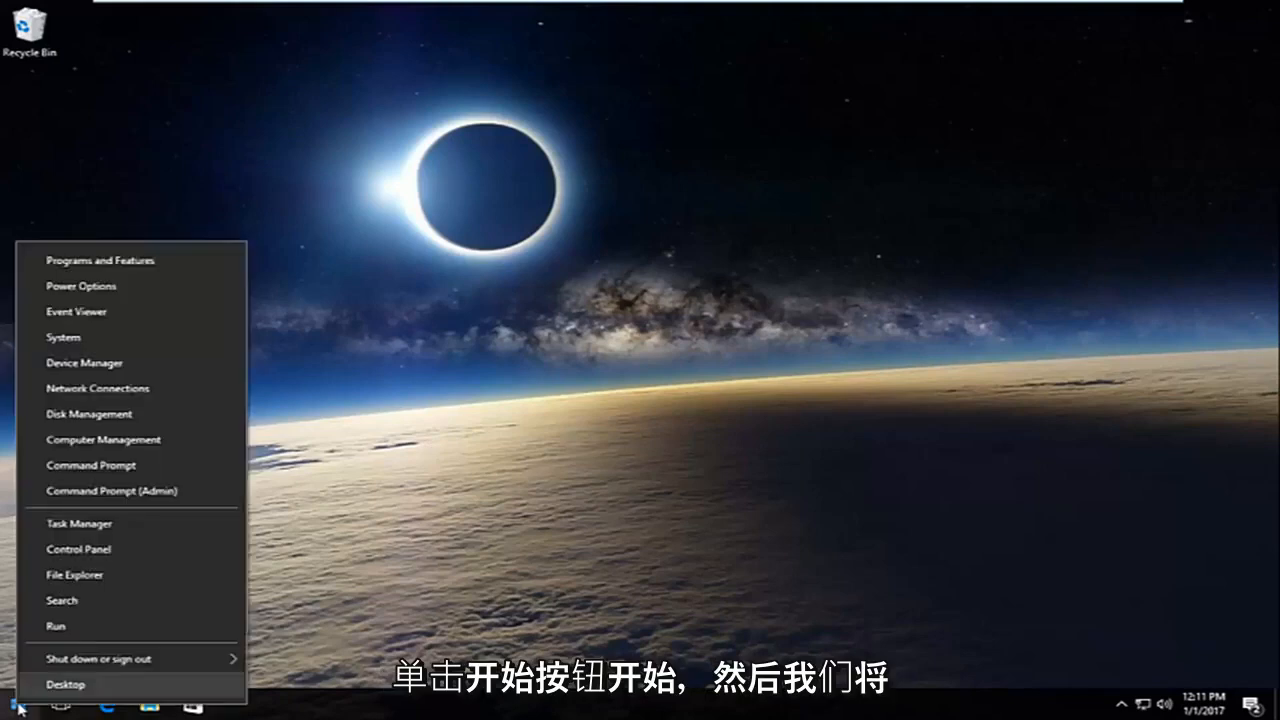
mouse_move(112, 492)
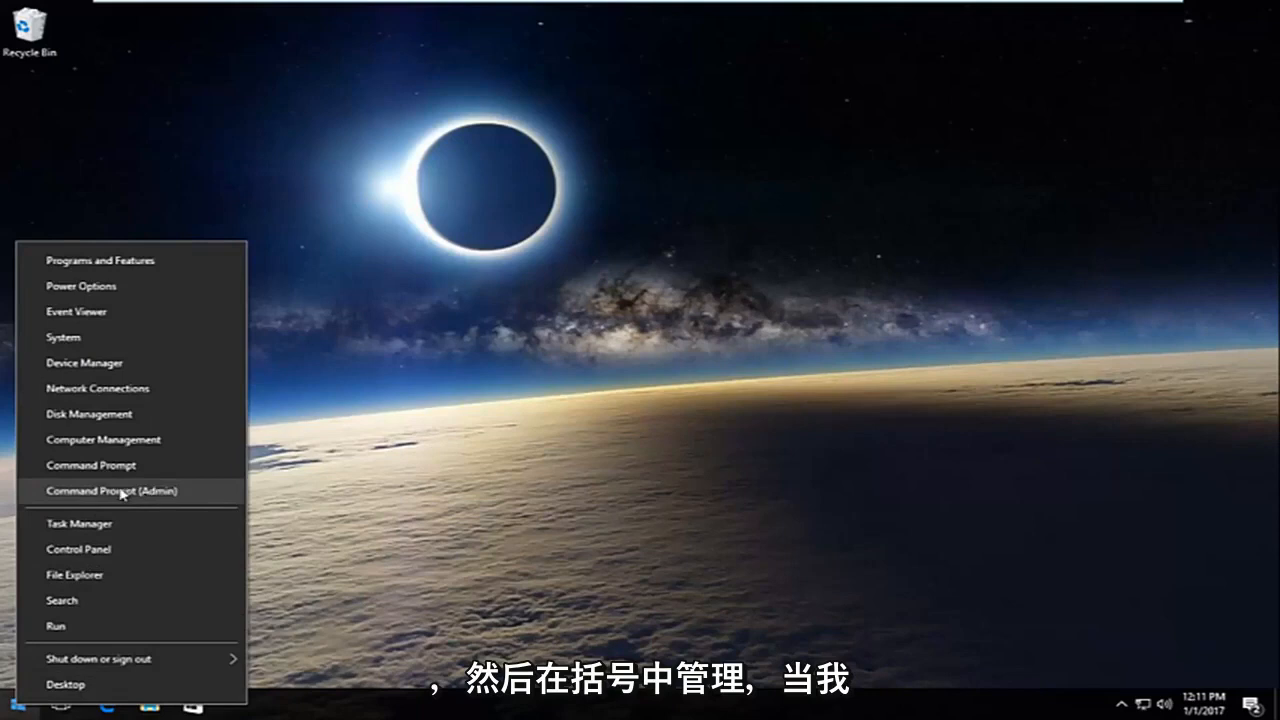
click(112, 492)
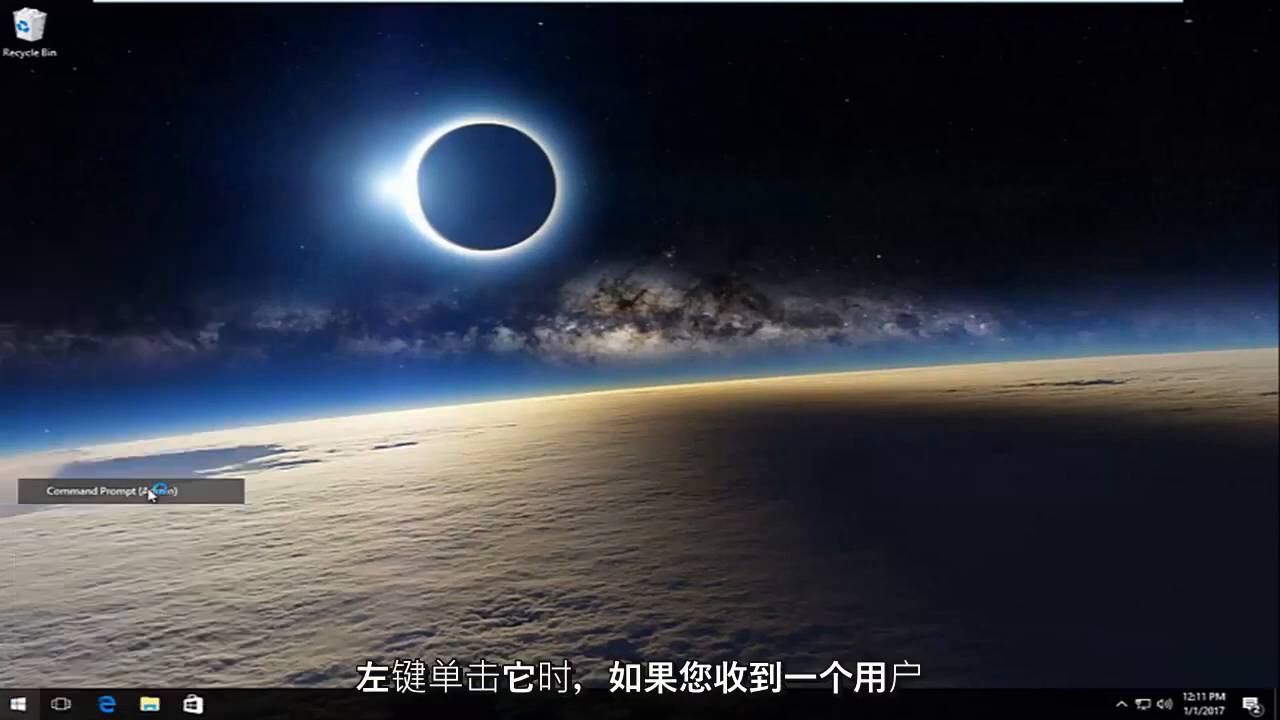
click(130, 492)
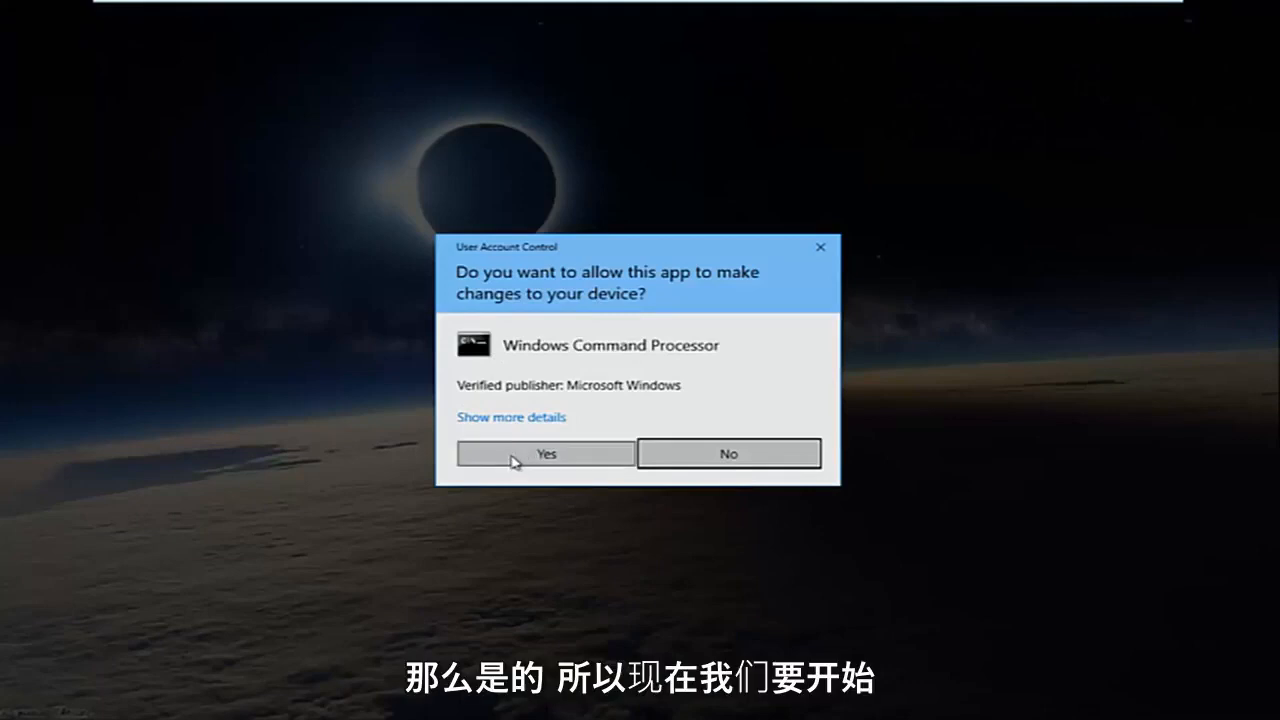
click(544, 452)
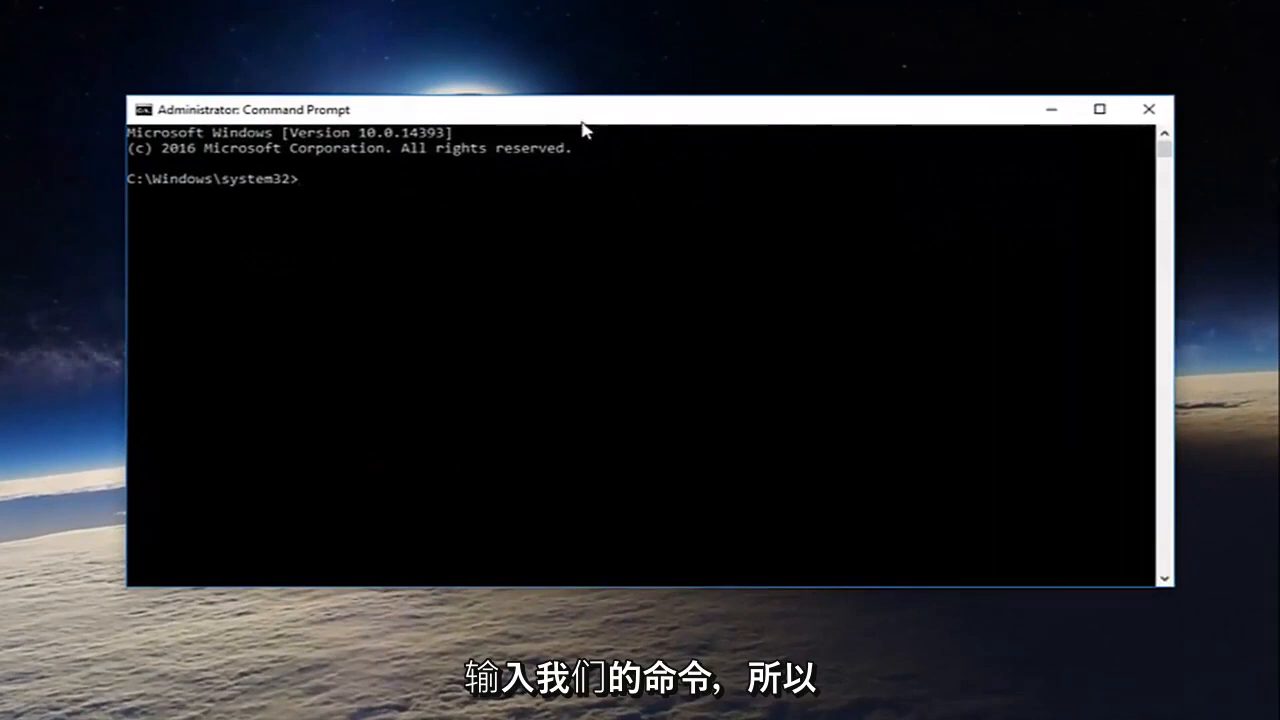
Run ipconfig /release to drop the current network addresses.
text(ipco)
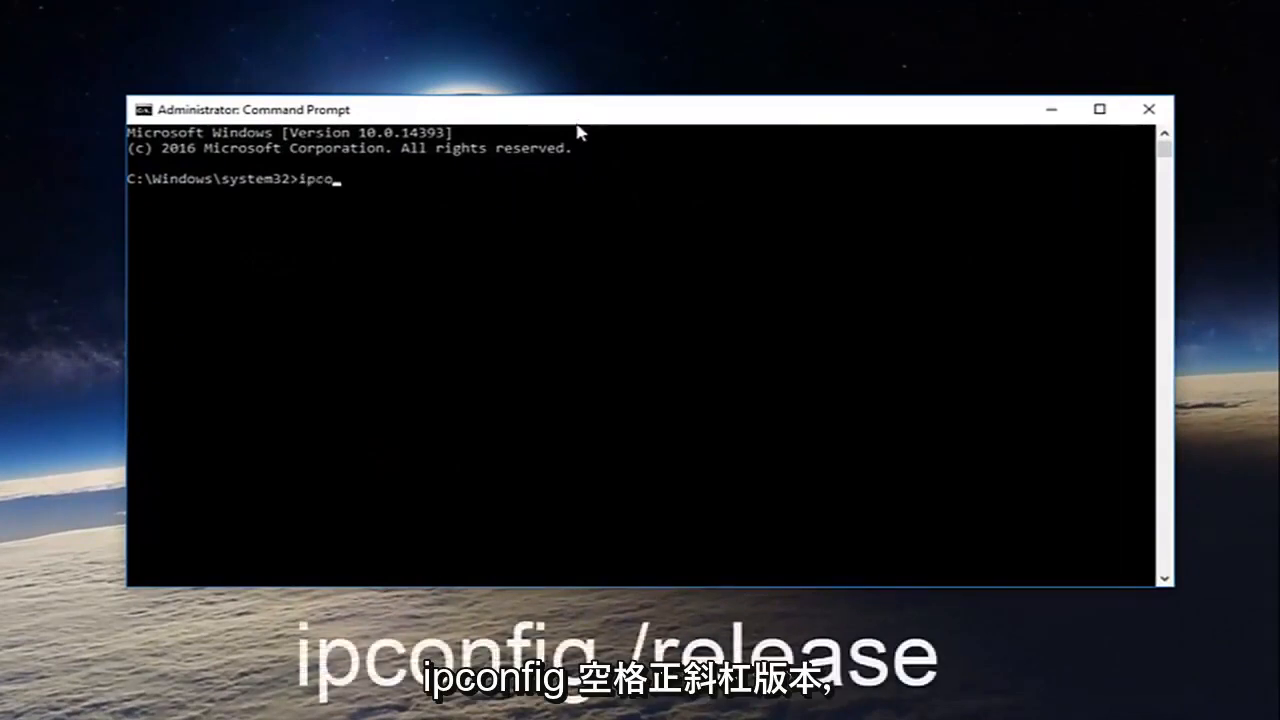
text(nfig)
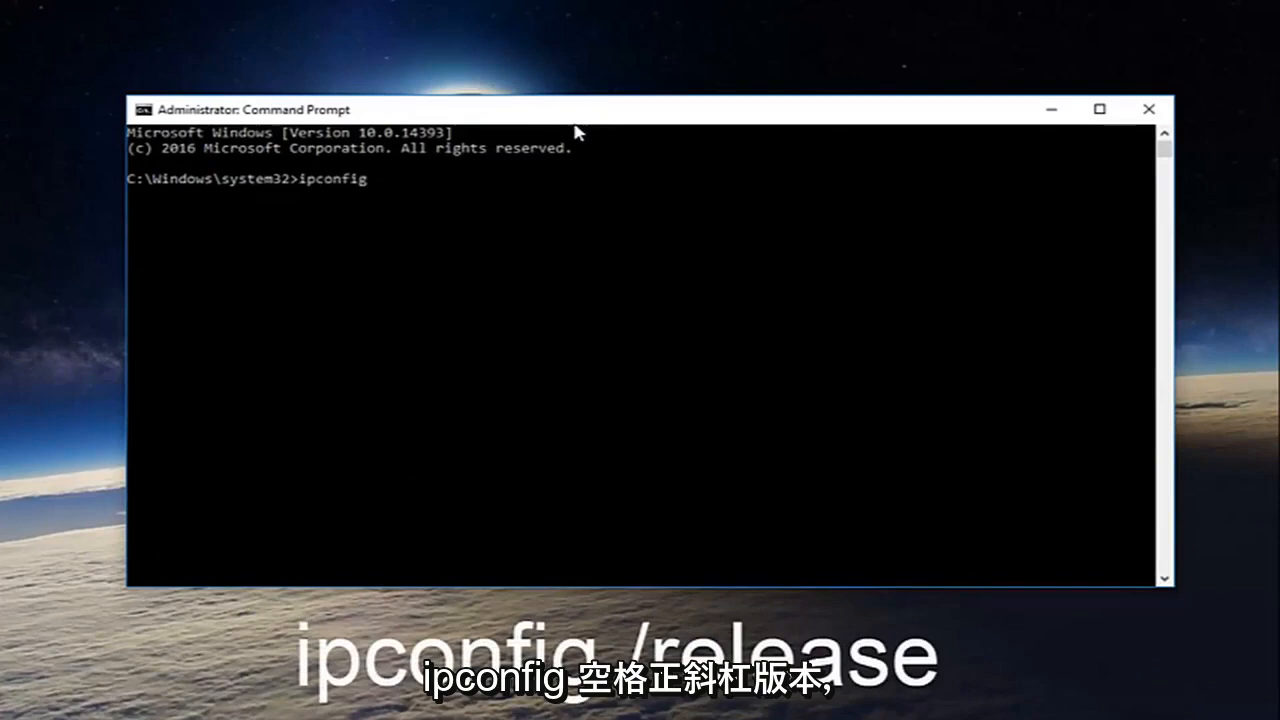
text(/release)
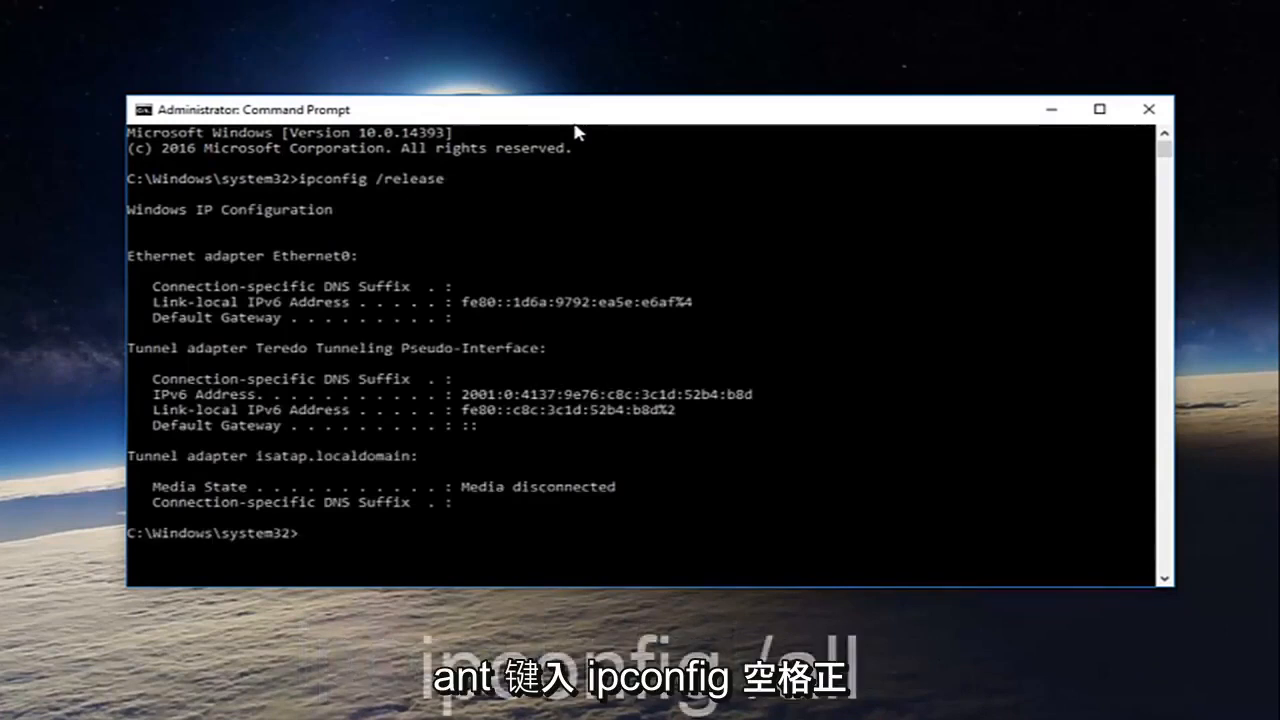
Run ipconfig /all to list the full configuration of every adapter.
text(ipconfig)
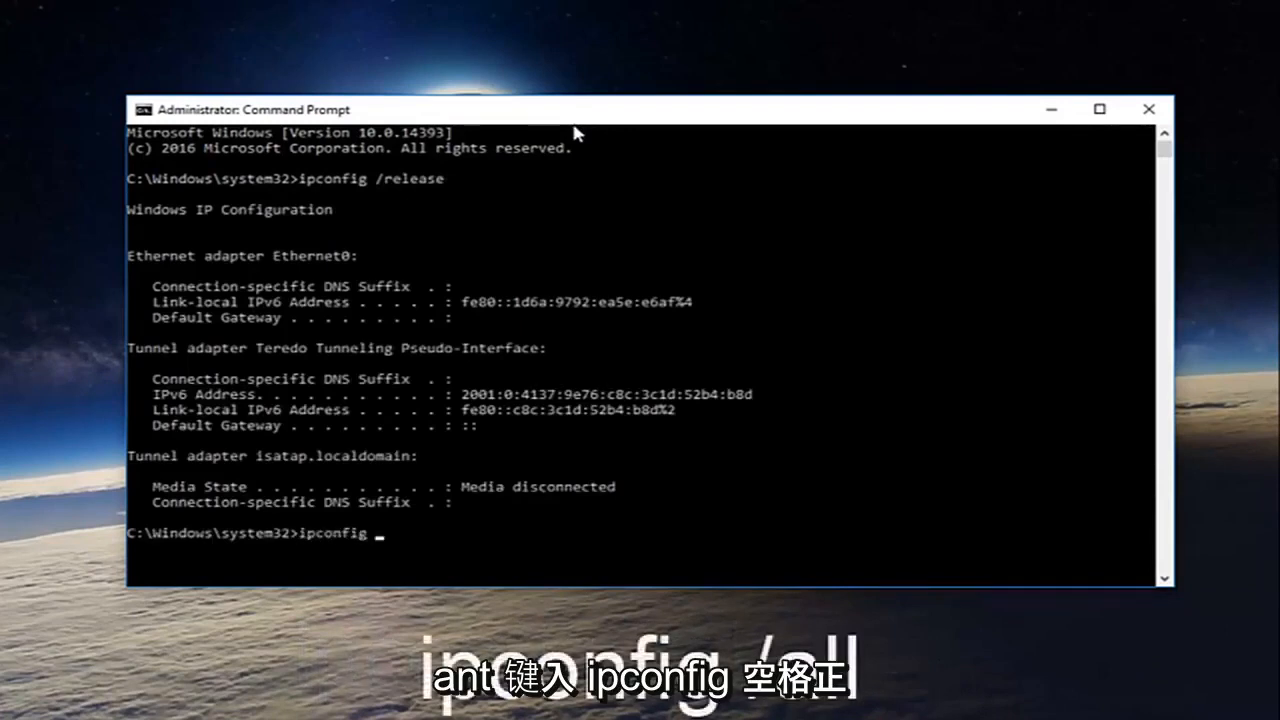
text(/all)
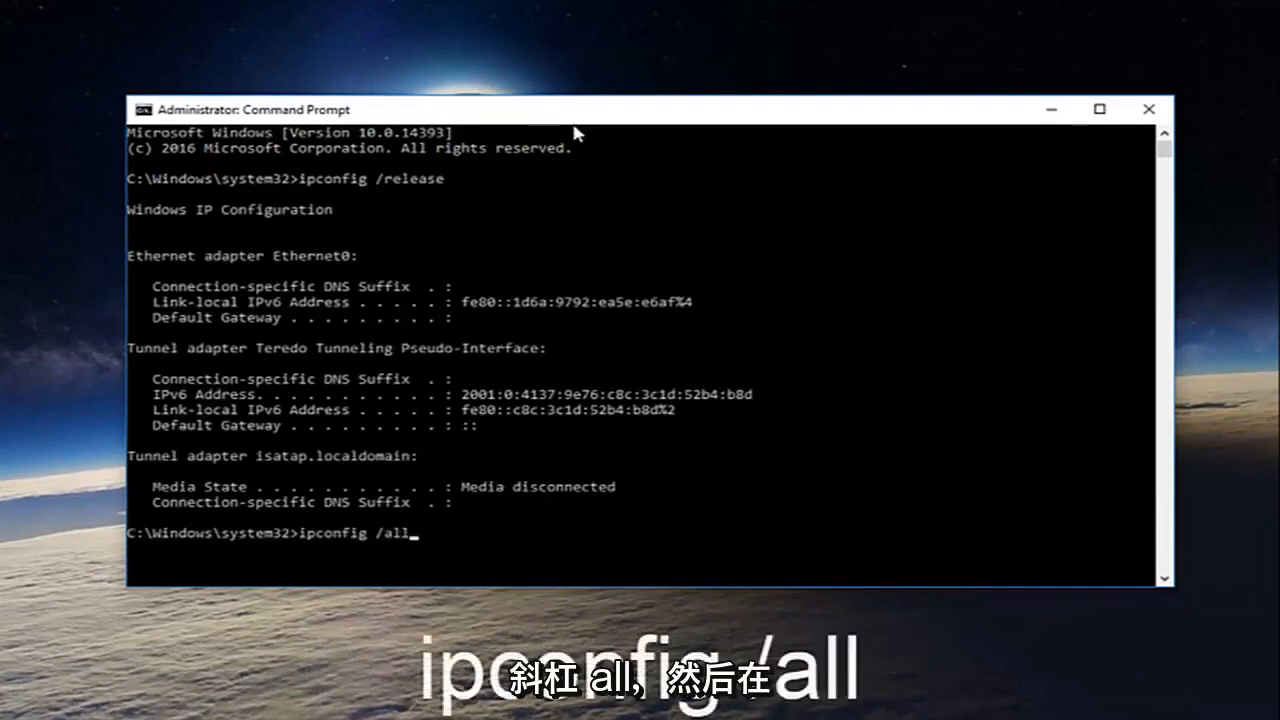
key(enter)
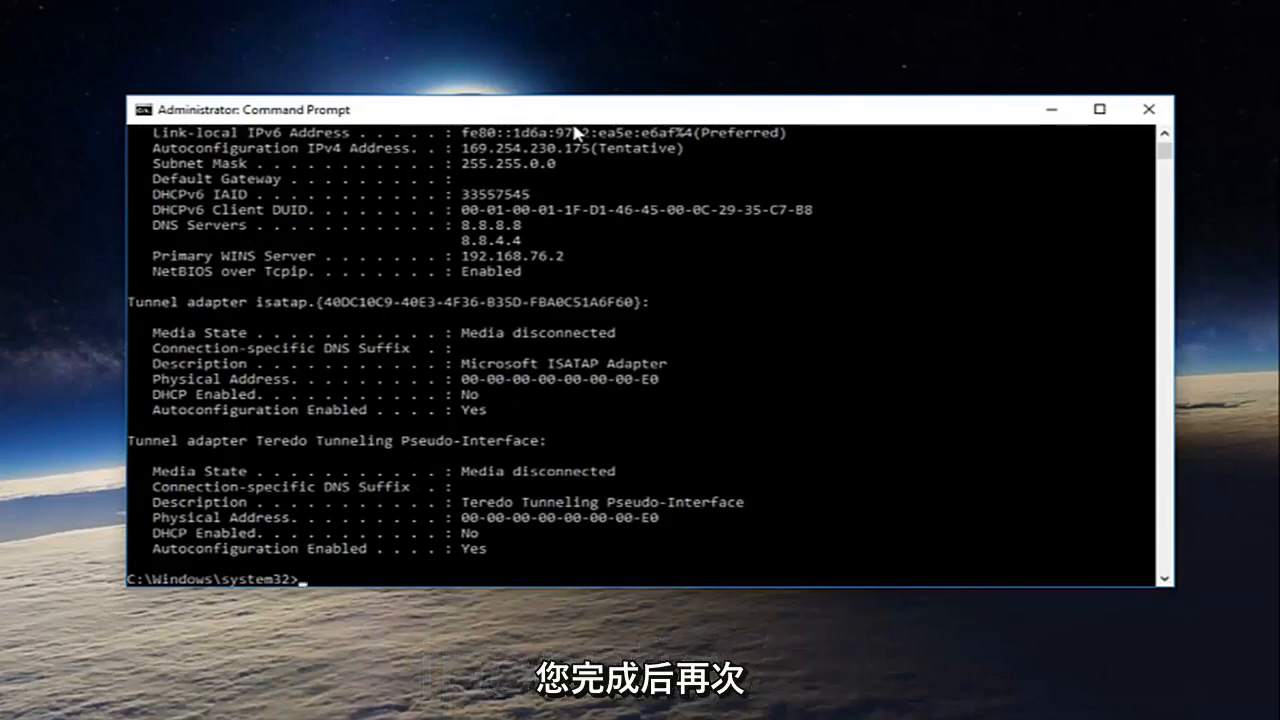
Run ipconfig /flushdns to clear the resolver cache, then start ipconfig /renew.
text(ipcon)
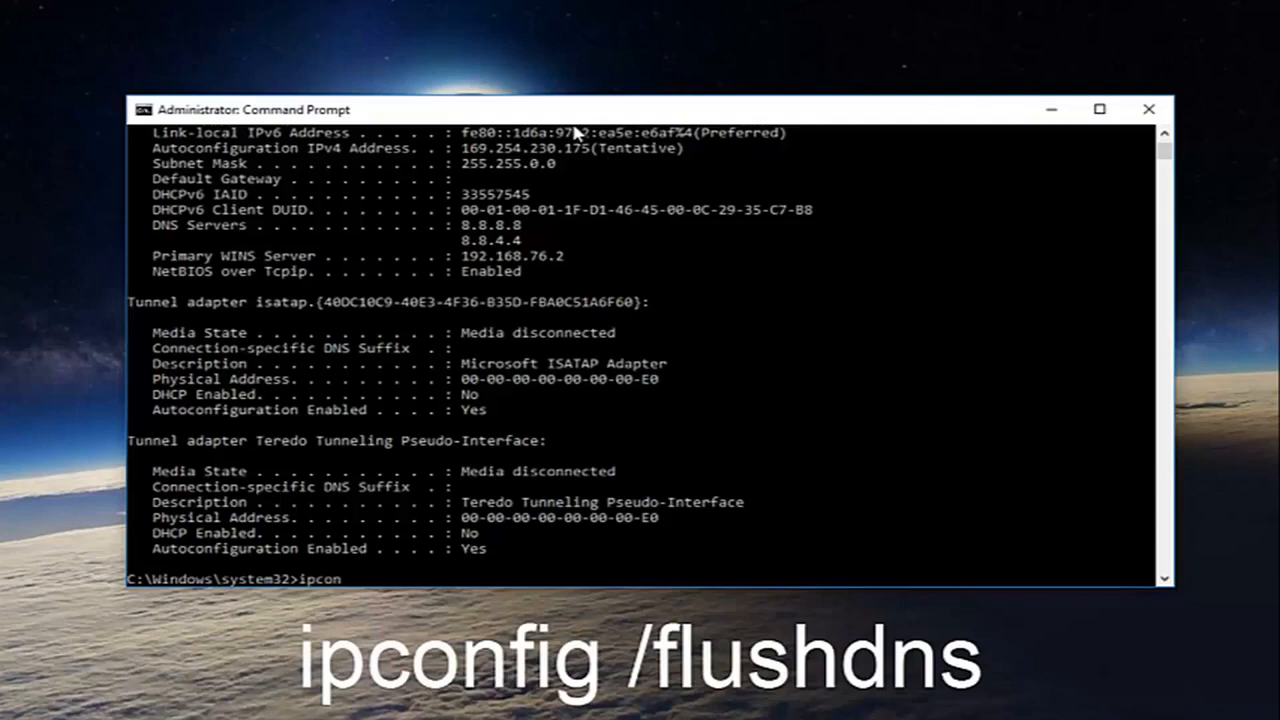
text(fig ./)
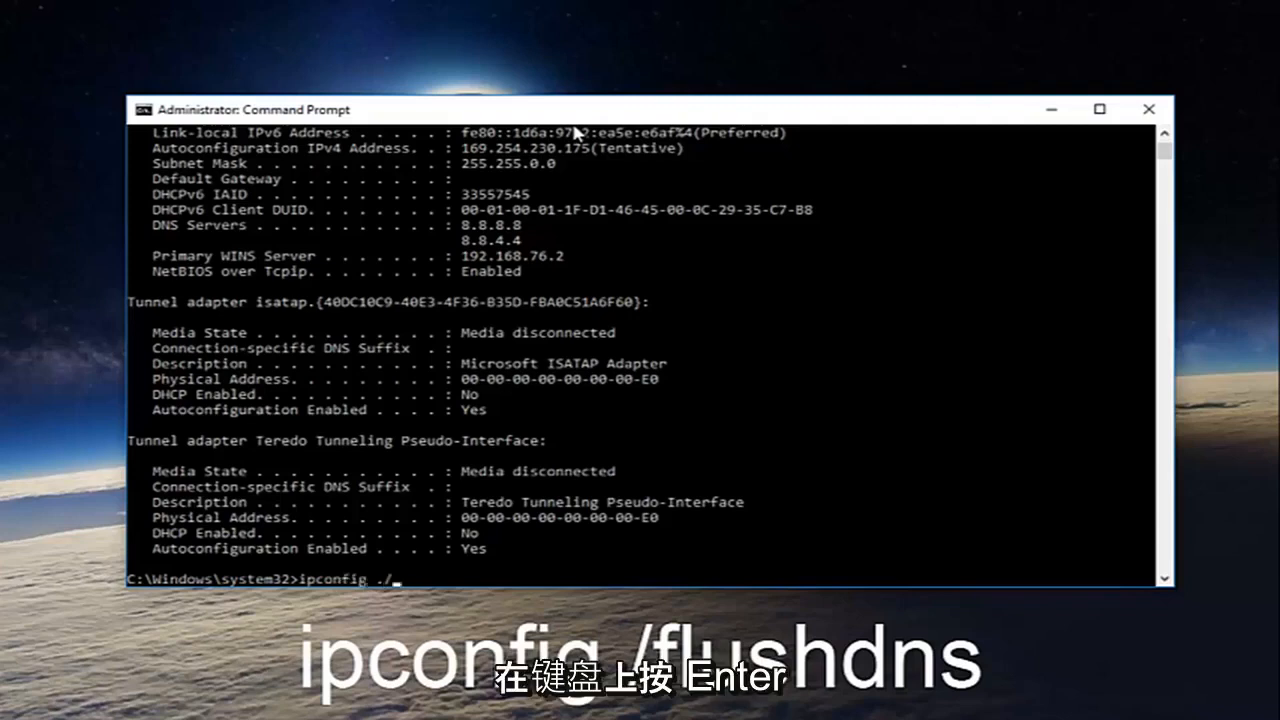
text(flushdns)
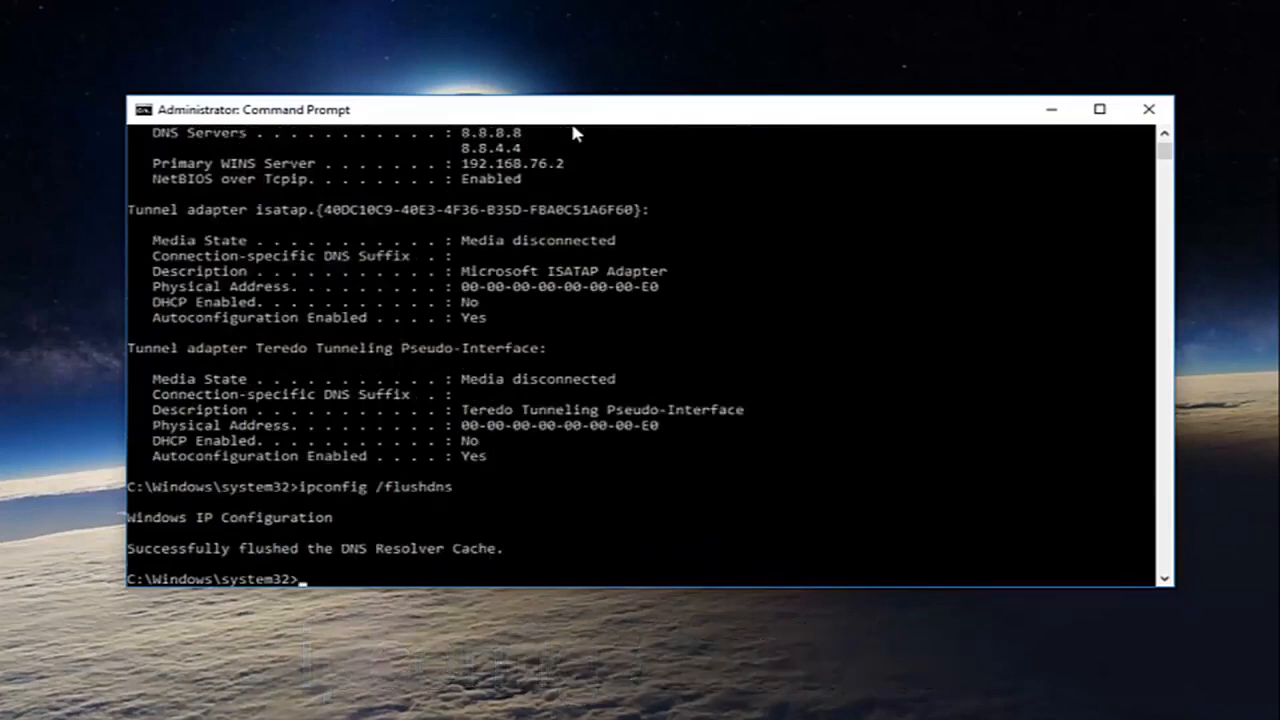
text(ipconfig /renew)
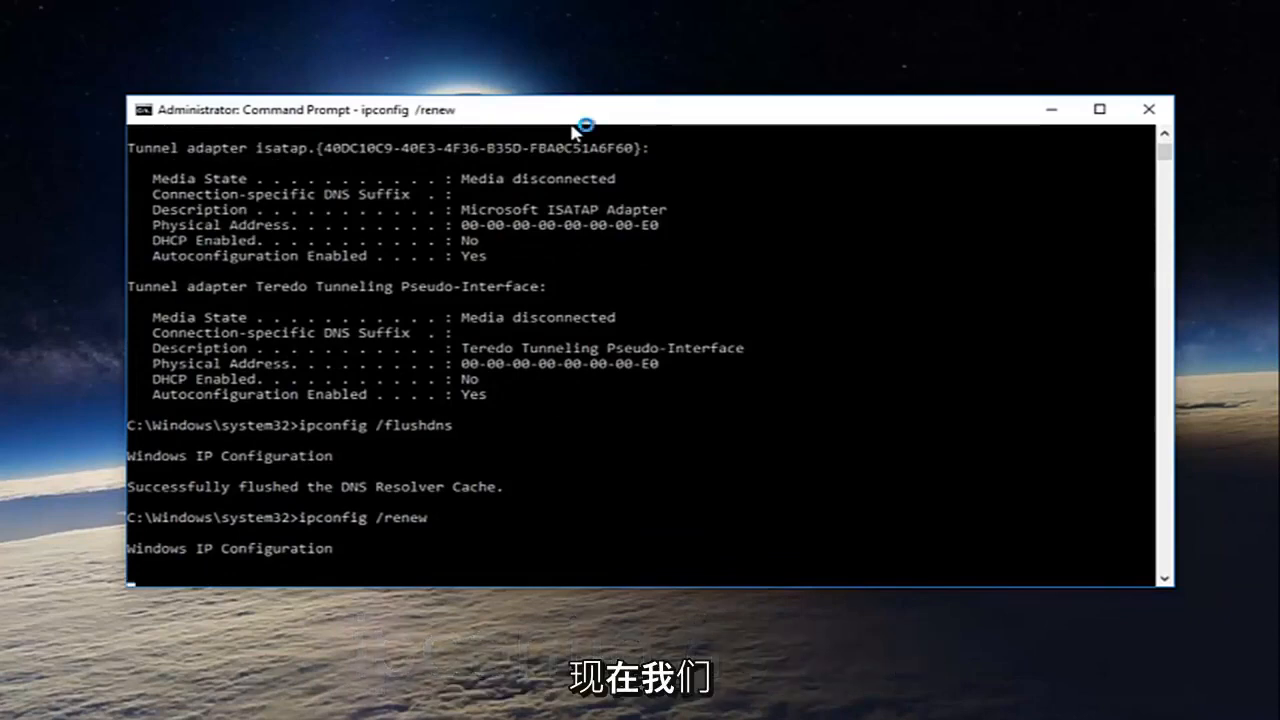
Enter the netsh int set dns command after the IPv4 renewal finishes.
text(ndows\system32>n)
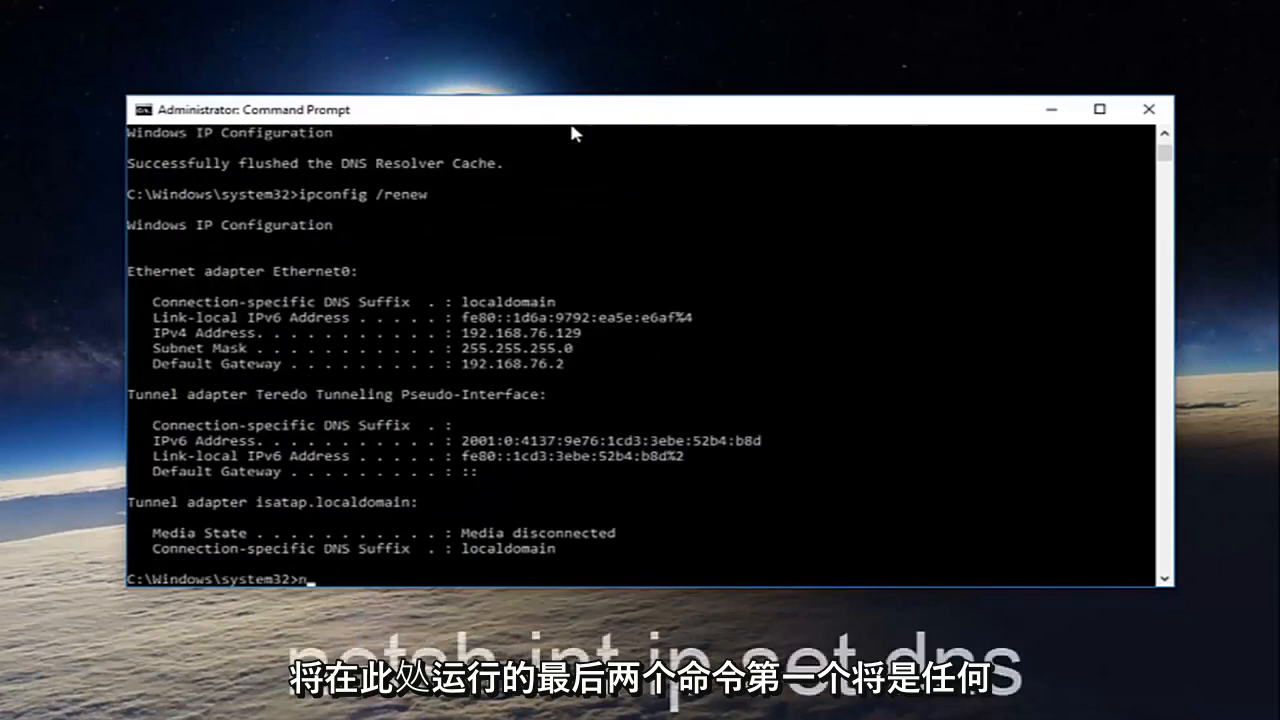
text(etsh)
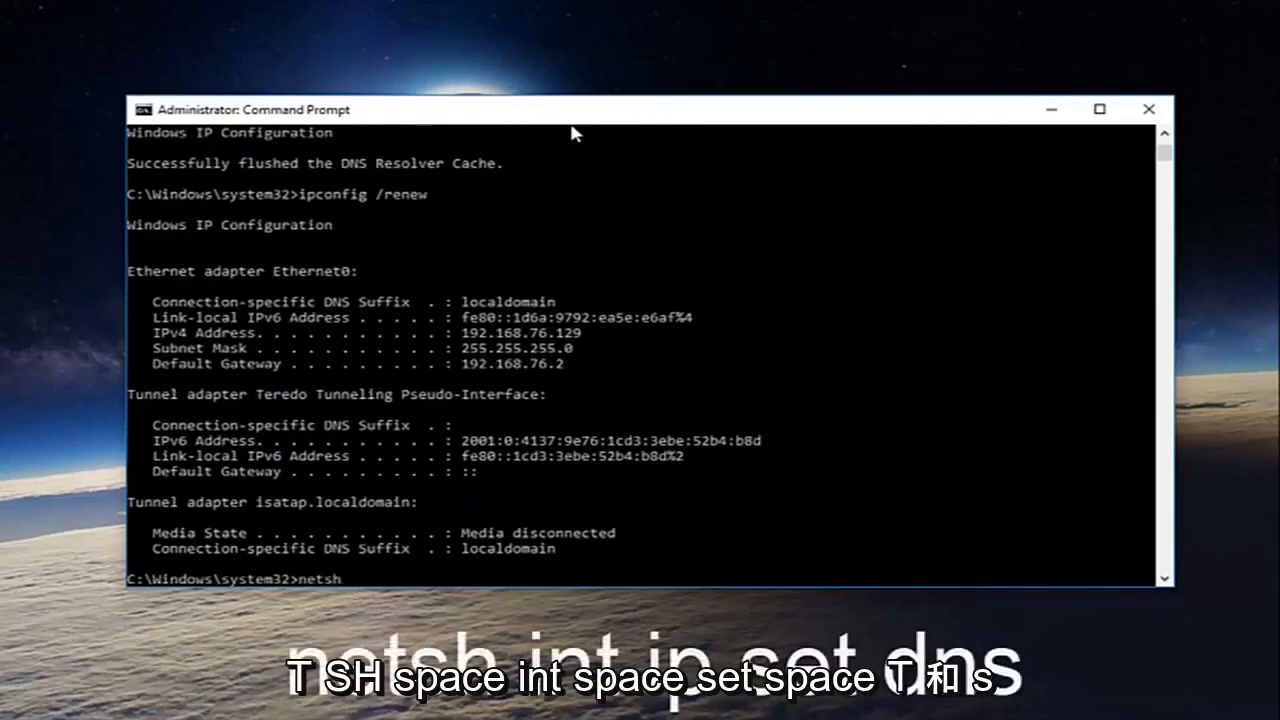
text(int set dns)
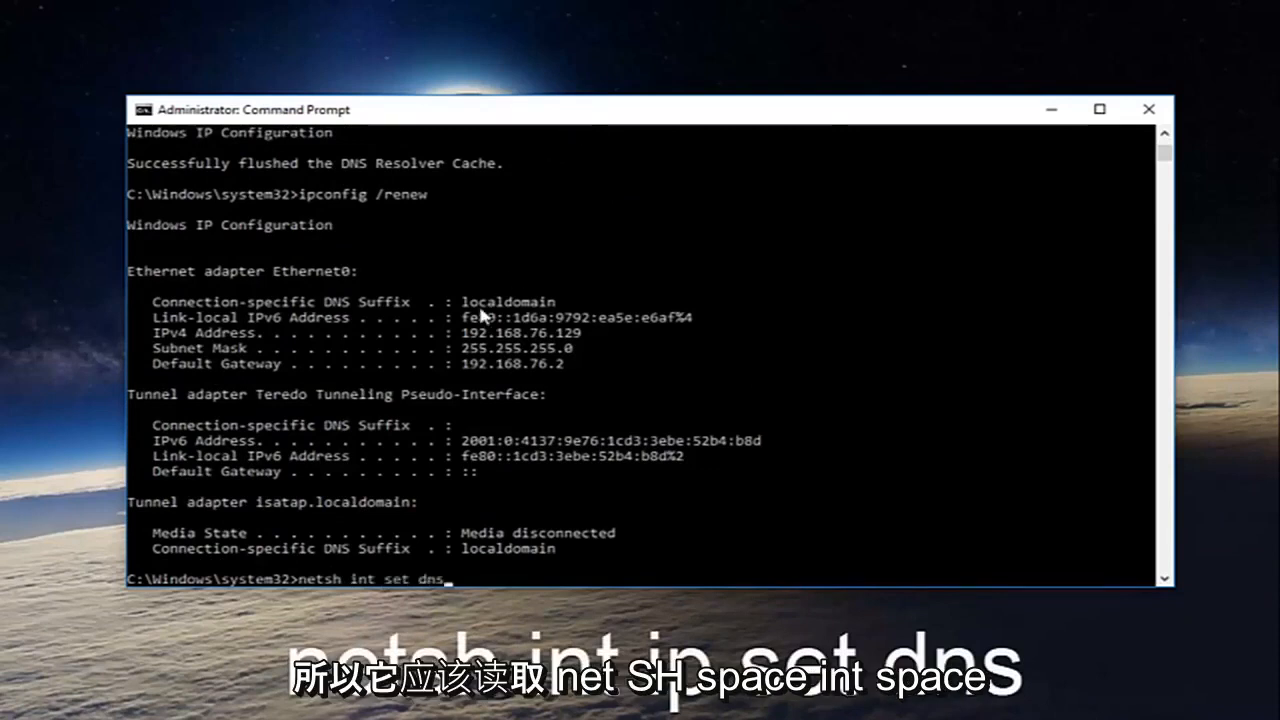
mouse_move(336, 592)
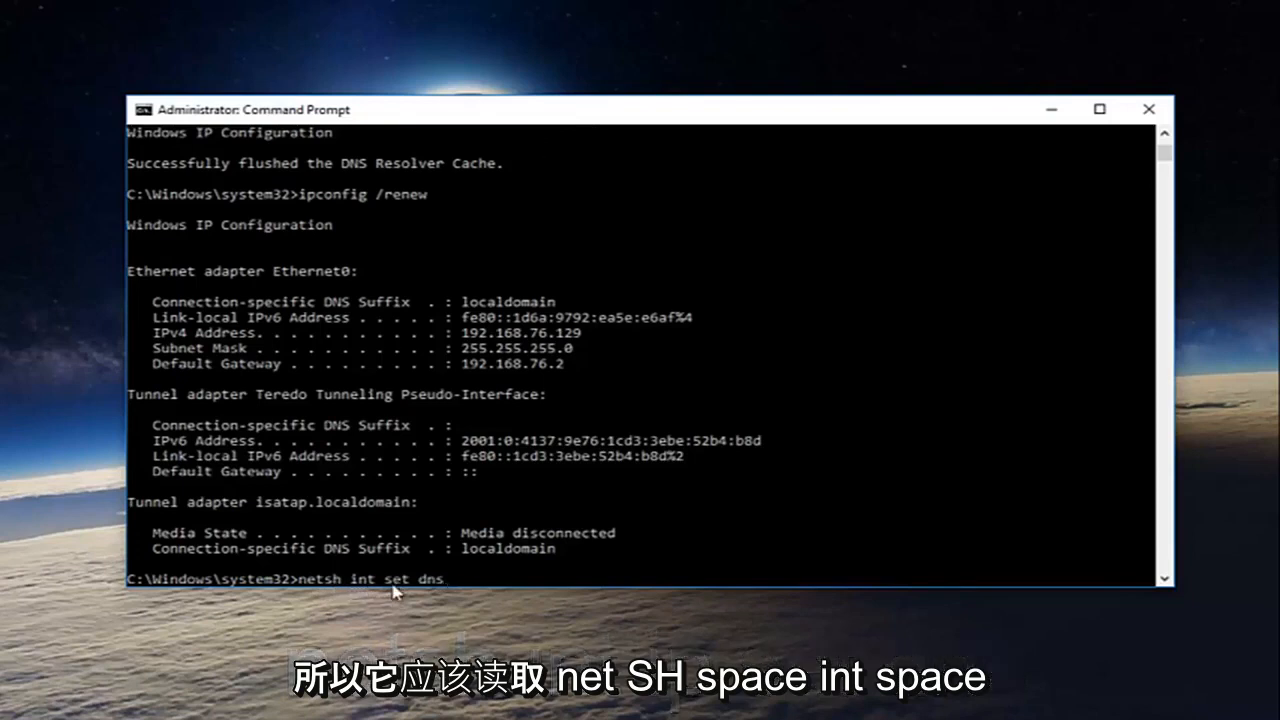
mouse_move(604, 604)
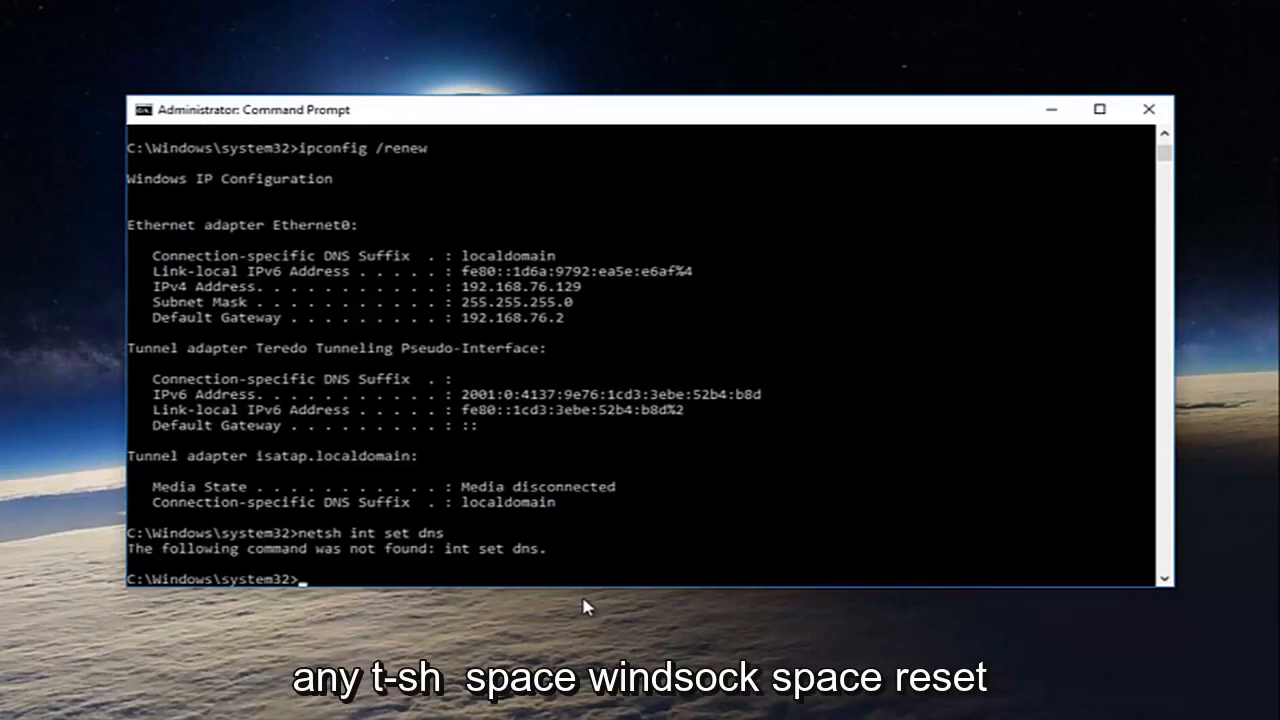
Run netsh winsock reset to reset the Winsock catalog pending a restart.
text(netsh)
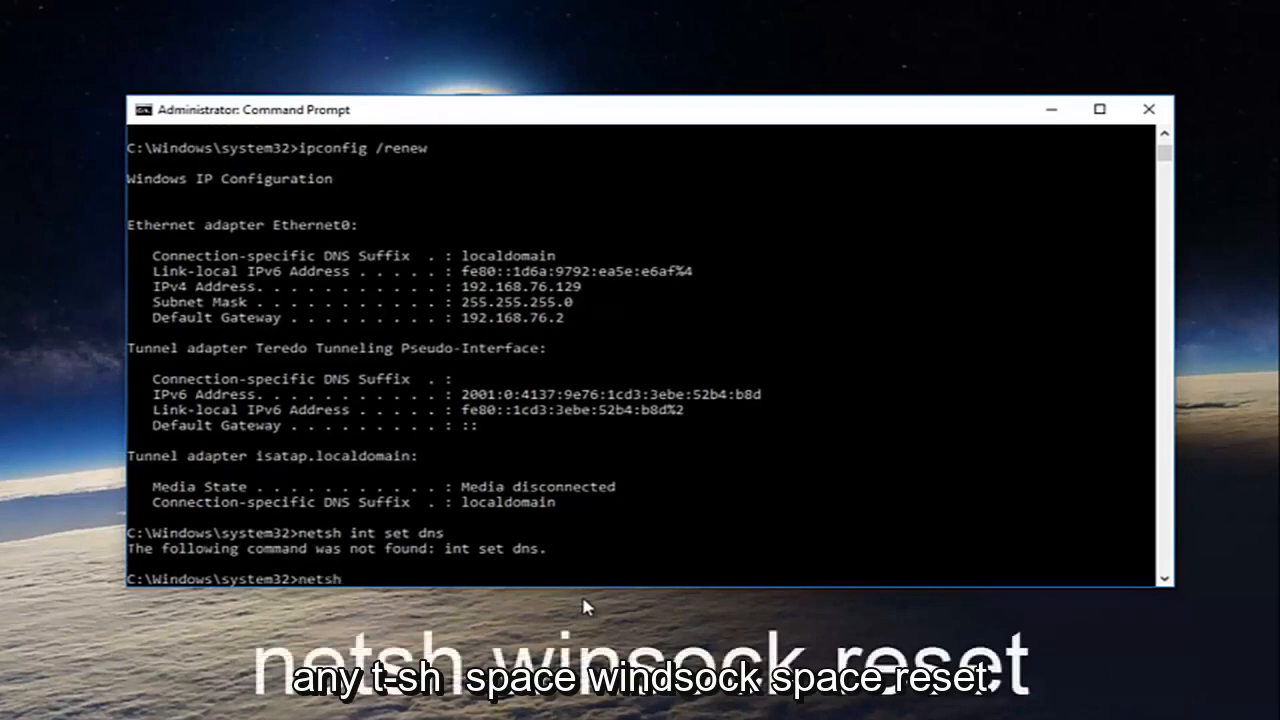
text(w)
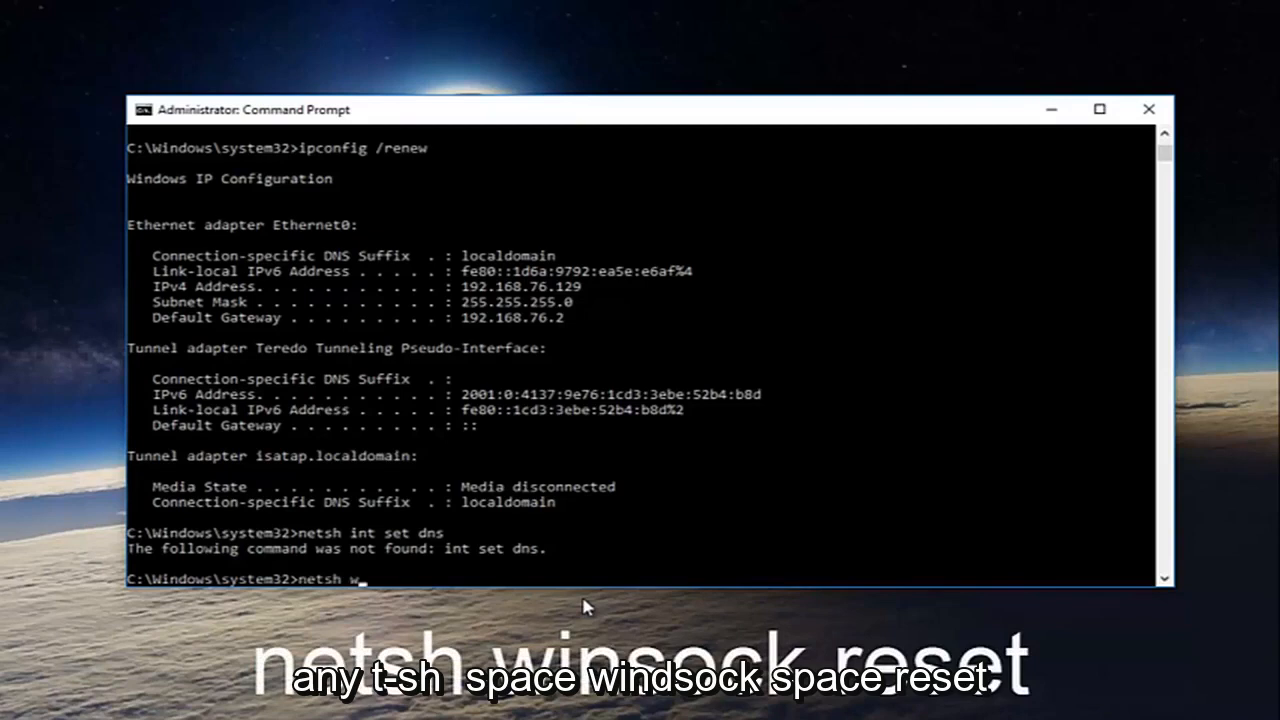
text(insock reset)
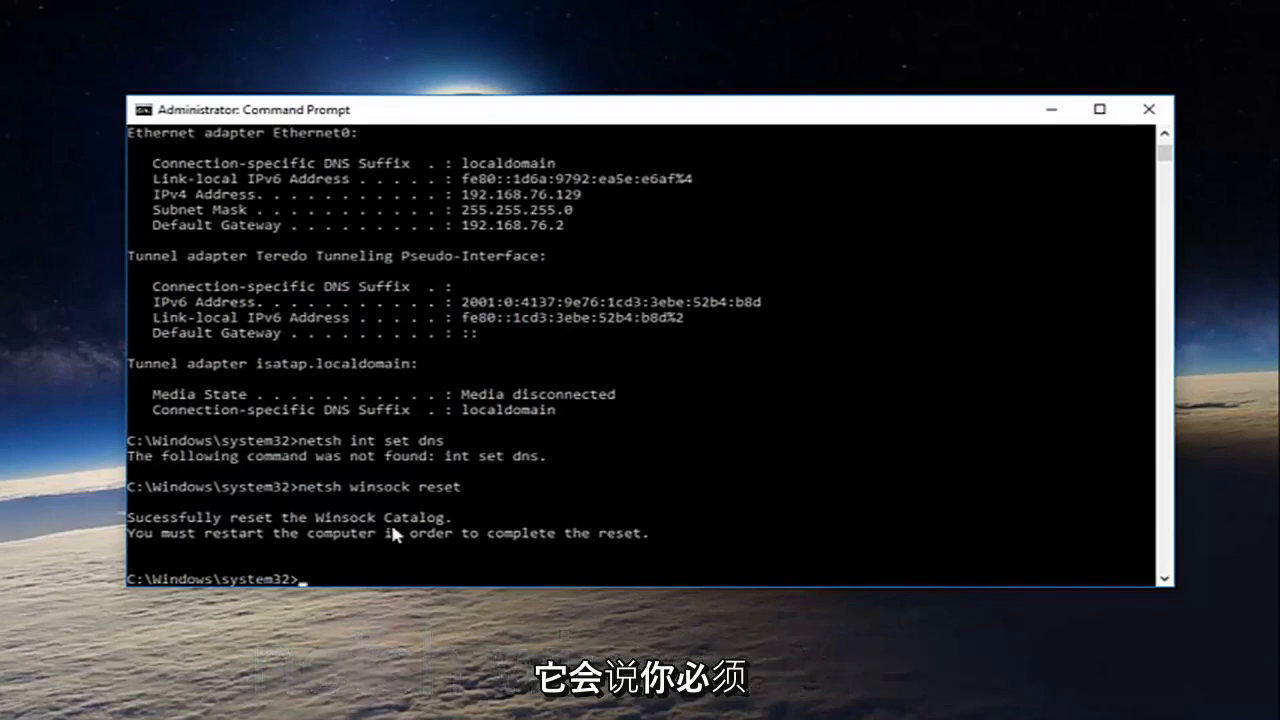
mouse_move(516, 540)
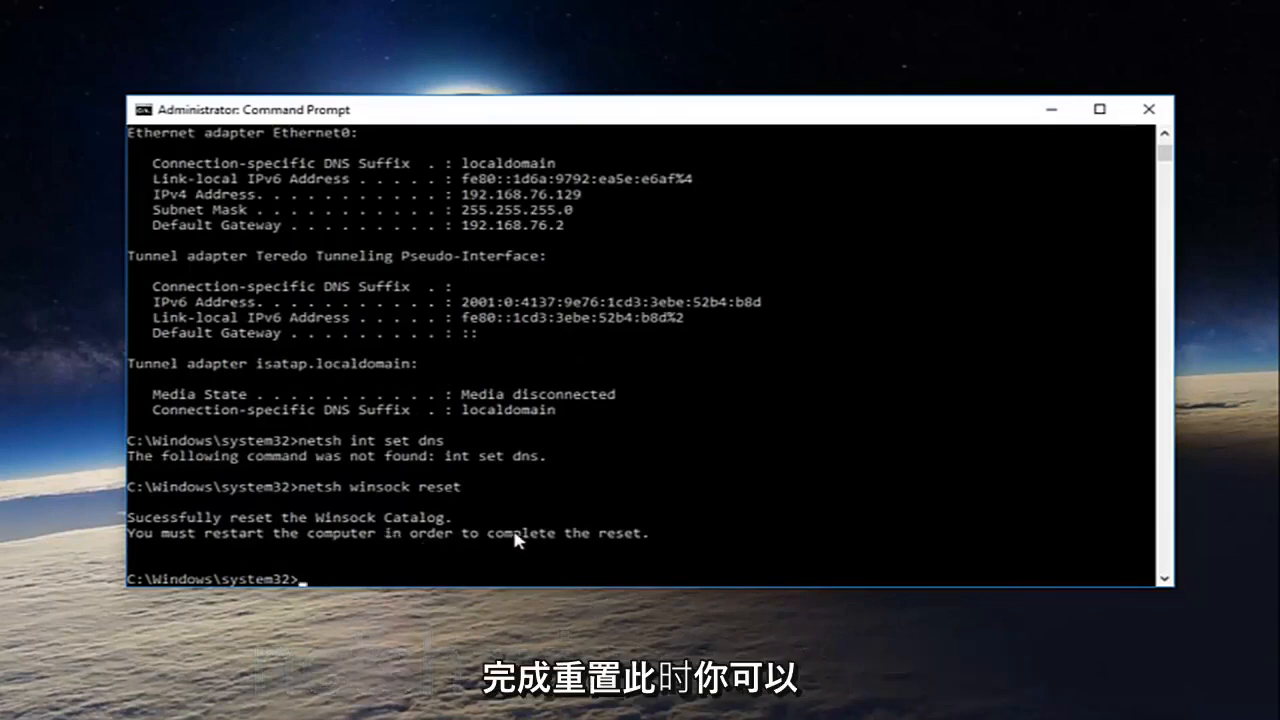